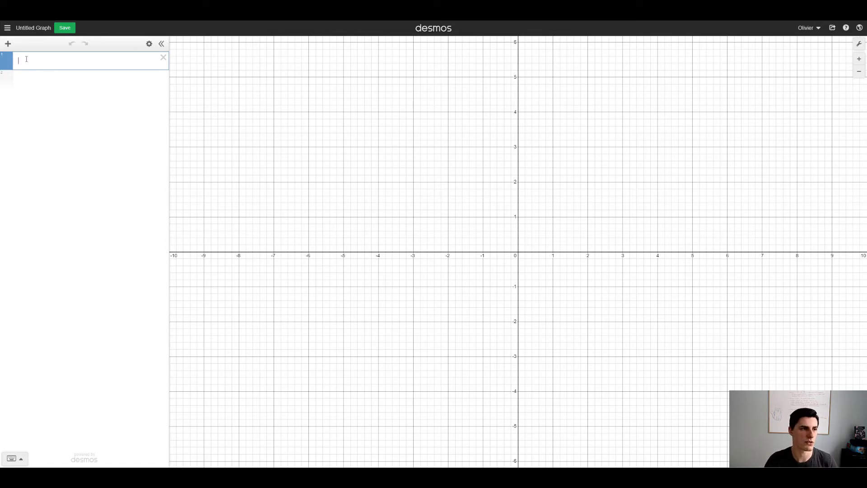
# Step: Insert a folder at the top of the expression list and name it 'Data'
pyautogui.click(8, 44)
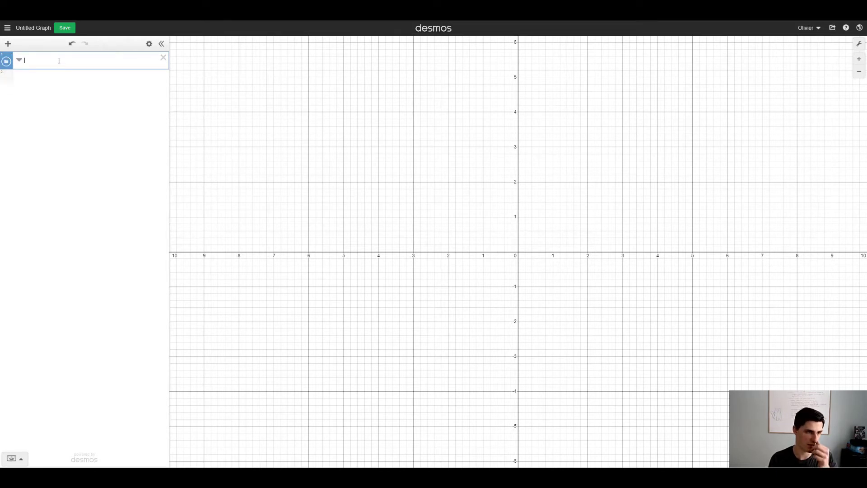
pyautogui.write('D')
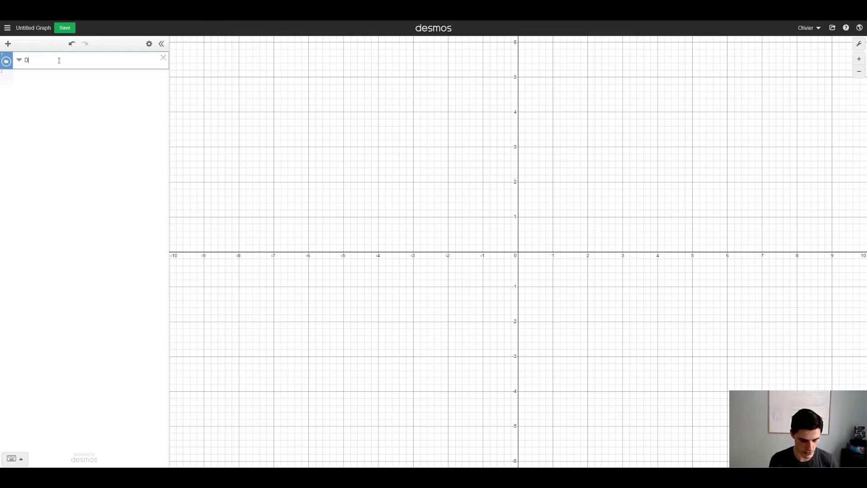
pyautogui.write('ata')
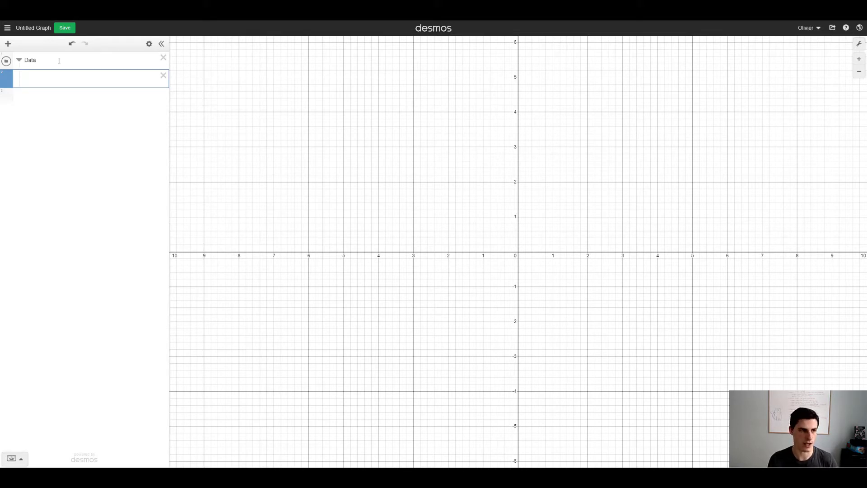
# Step: Insert a table with x1 values 1, 3, 5, 7, 9 and y1 values 2, 4, 6, 8, 10
pyautogui.write('td')
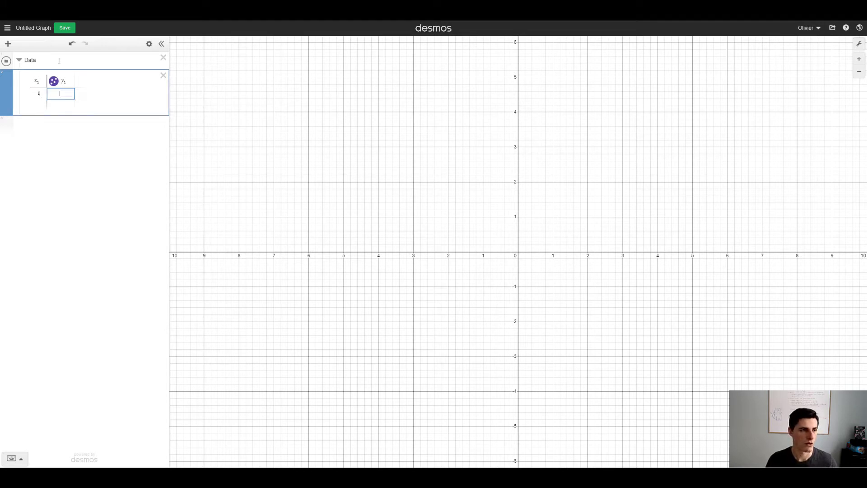
pyautogui.write('2')
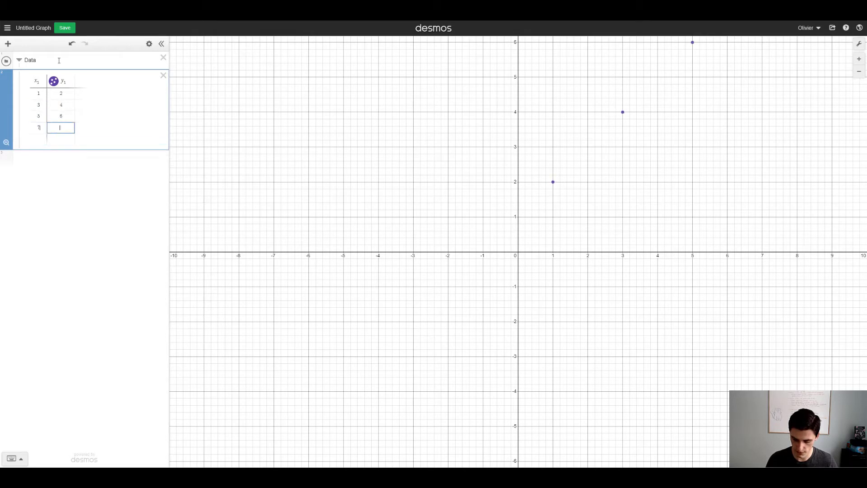
pyautogui.write('10')
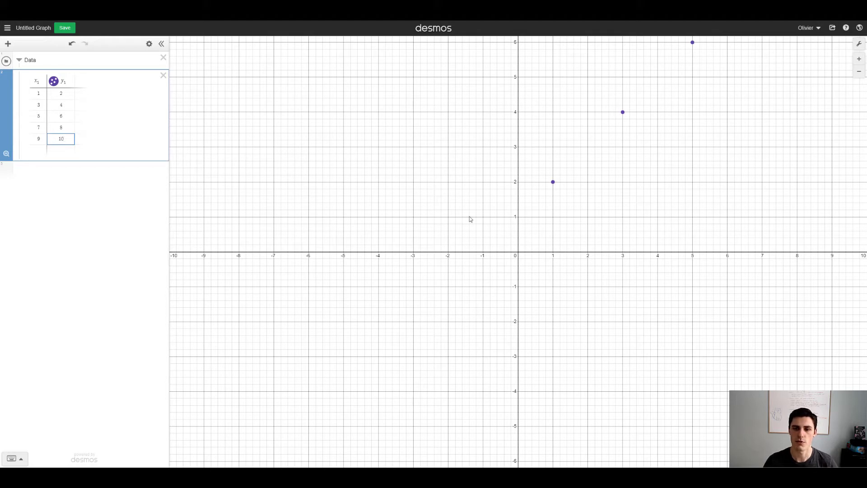
pyautogui.moveTo(610, 181)
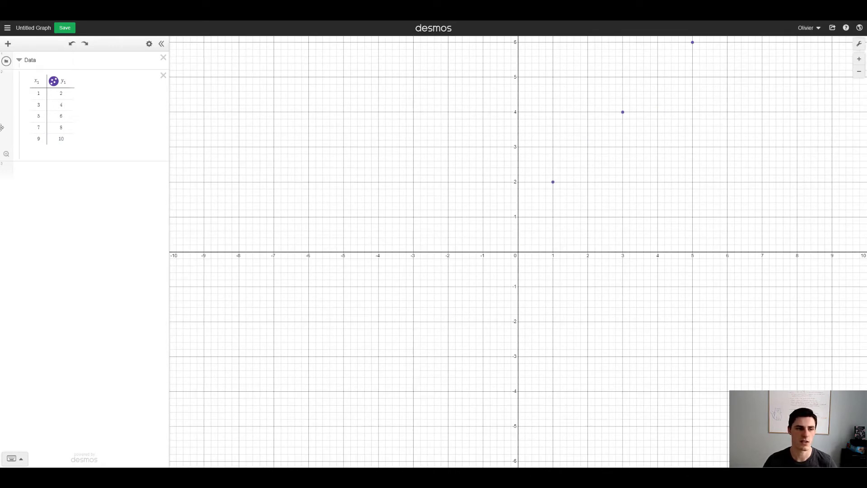
pyautogui.moveTo(5, 155)
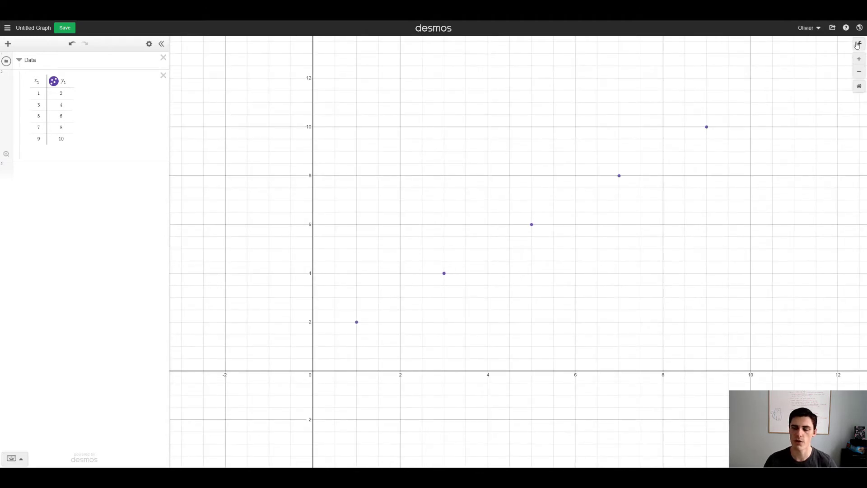
# Step: In Graph Settings, turn off the grid, turn on axis arrows, and label the axes x and y
pyautogui.click(859, 45)
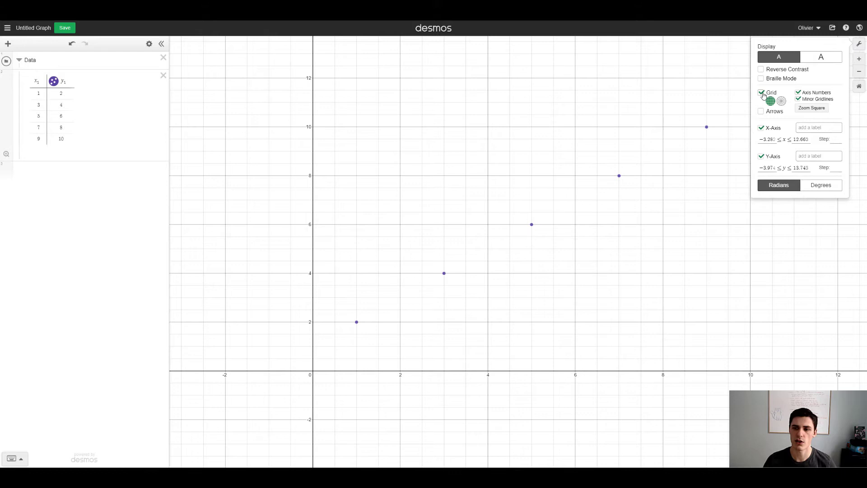
pyautogui.click(762, 92)
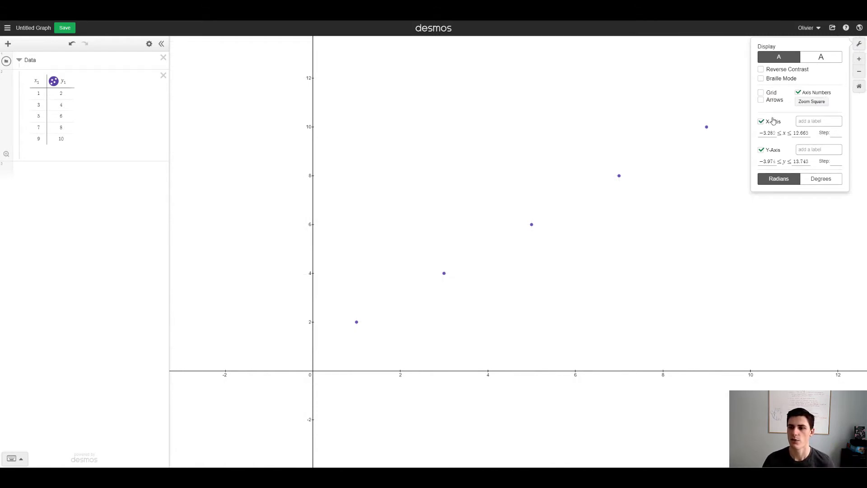
pyautogui.click(762, 99)
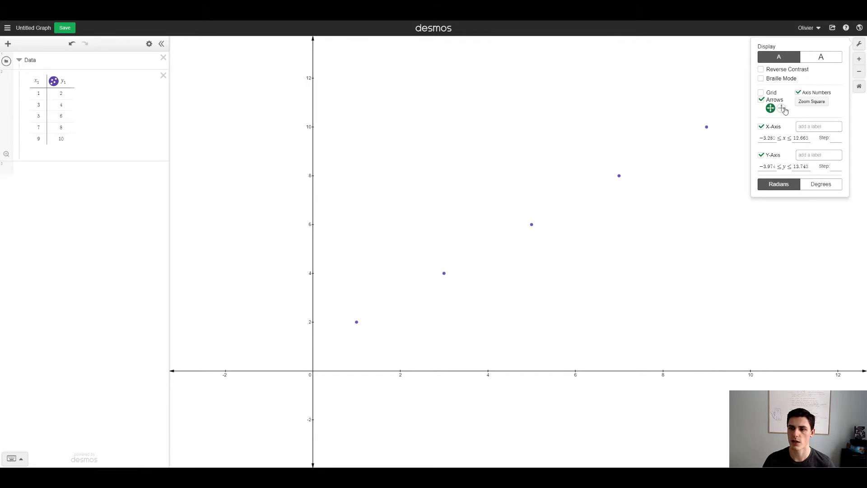
pyautogui.click(819, 126)
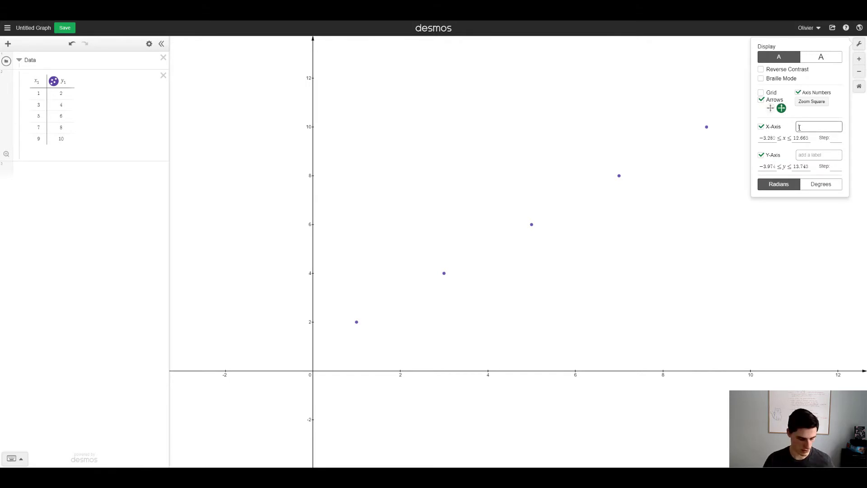
pyautogui.write('x')
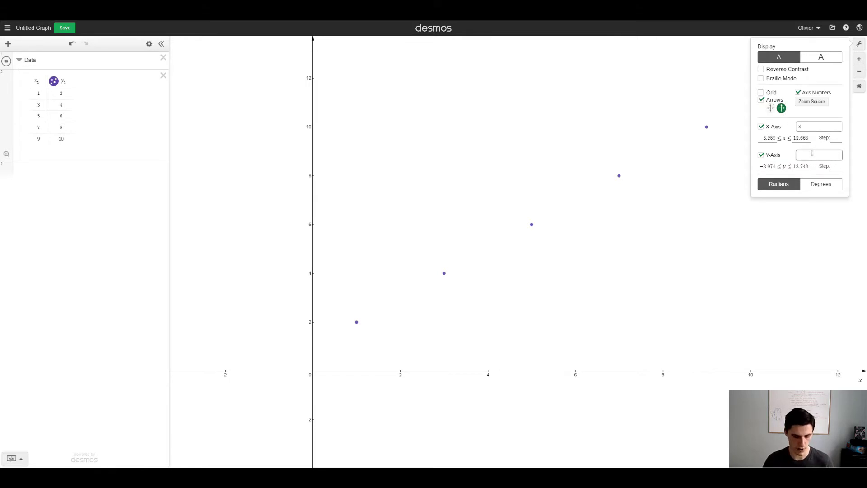
pyautogui.write('t')
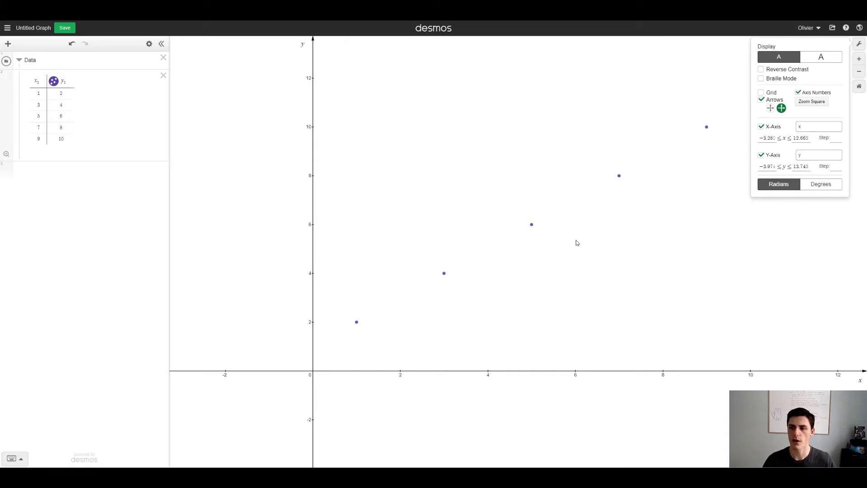
pyautogui.click(818, 155)
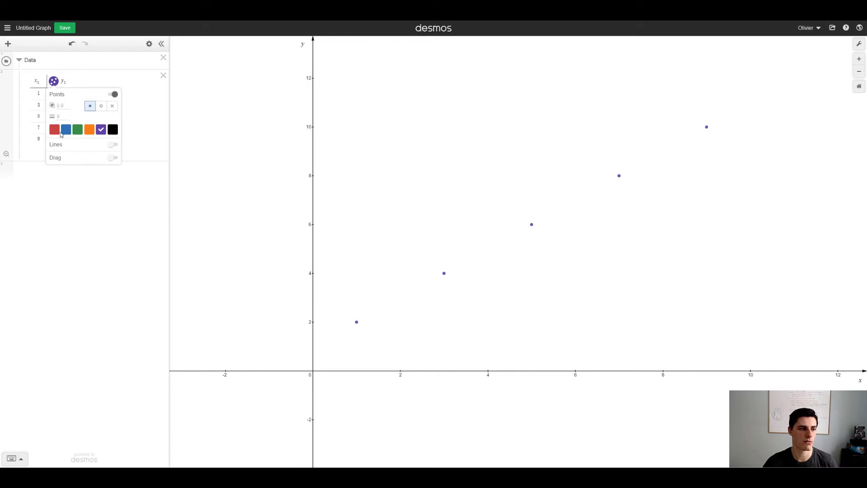
# Step: Color the y1 data points blue and make them draggable
pyautogui.click(66, 129)
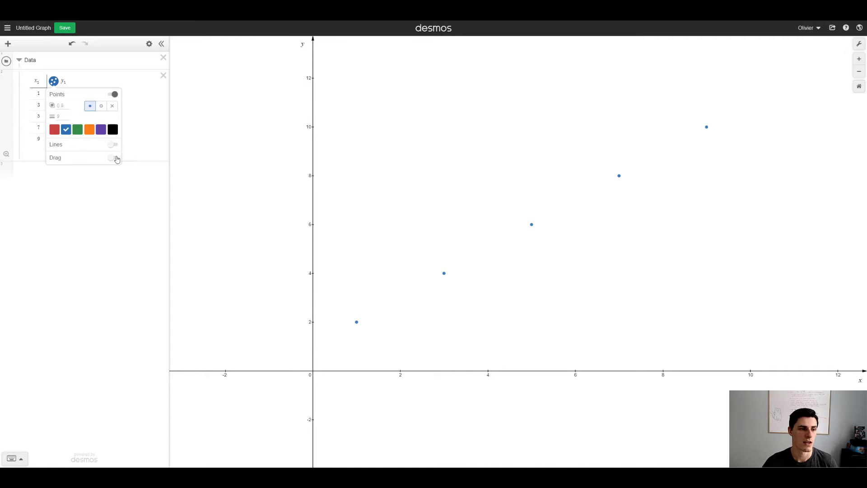
pyautogui.click(113, 146)
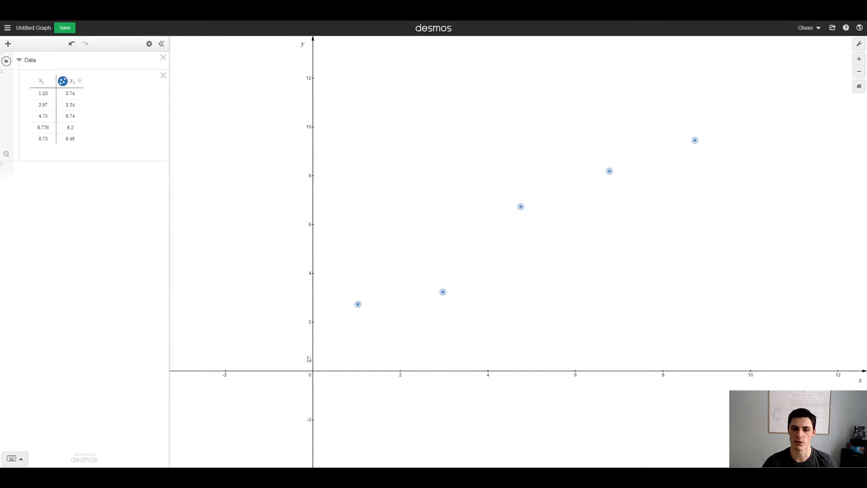
pyautogui.moveTo(561, 216)
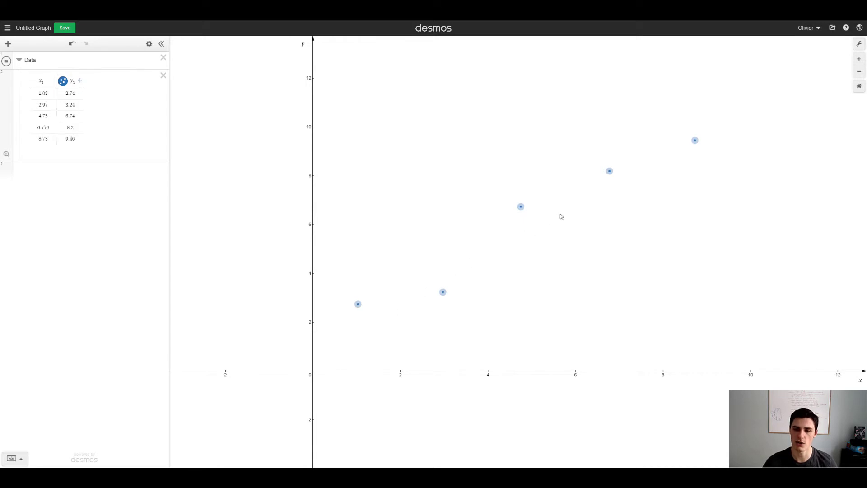
pyautogui.moveTo(712, 113)
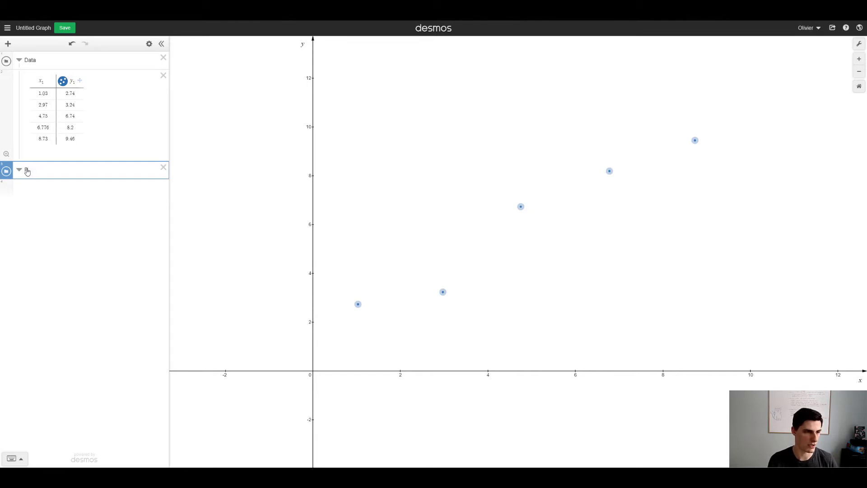
# Step: Create a 'Linear Regression' folder with notes 'y = mx + b' and 'm is the slope'
pyautogui.write('linear Regression')
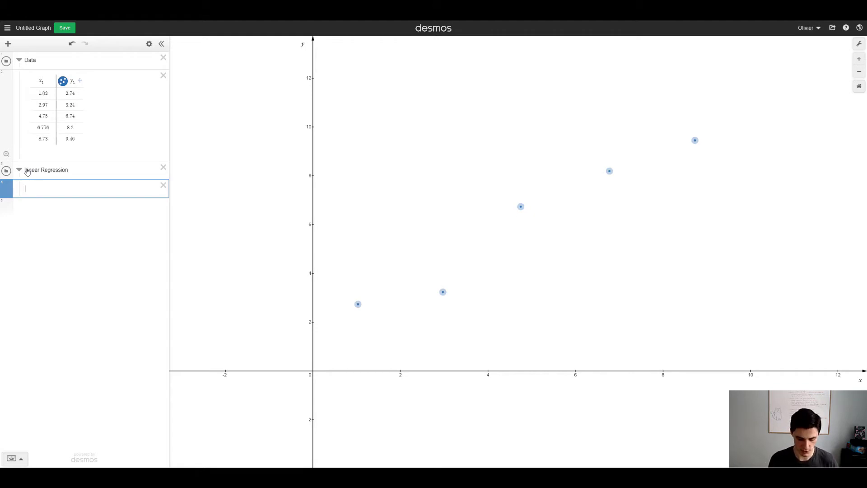
pyautogui.write('y = m')
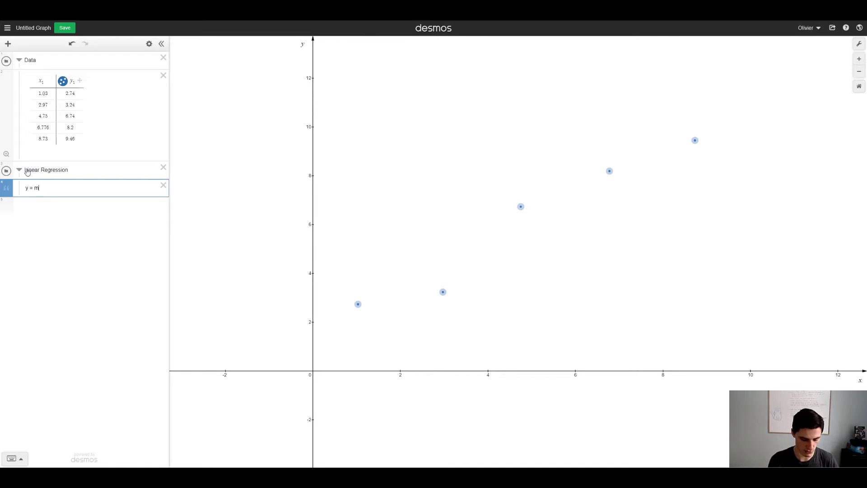
pyautogui.write('x + b')
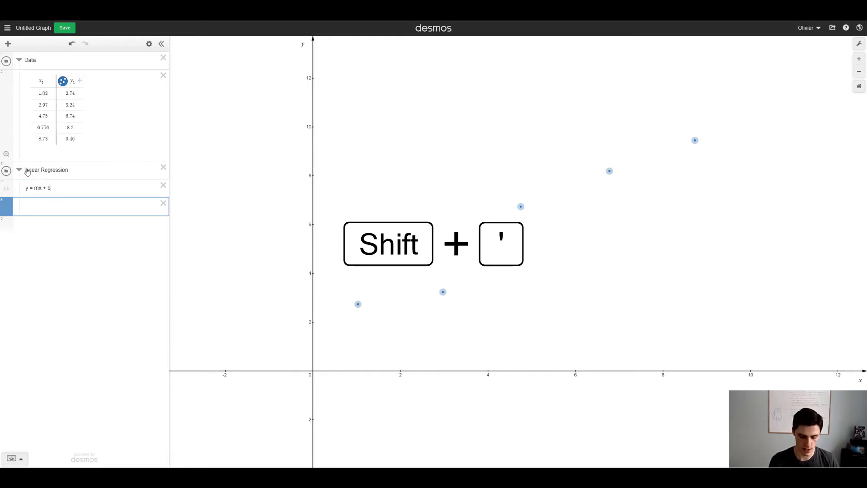
pyautogui.write('m is the slope')
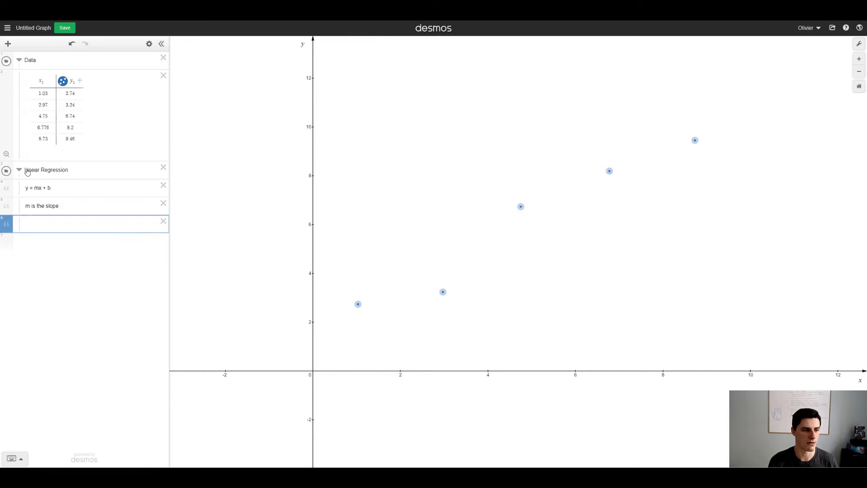
# Step: Add the note 'b is the y-intercept' and start a new expression line
pyautogui.write('b is the')
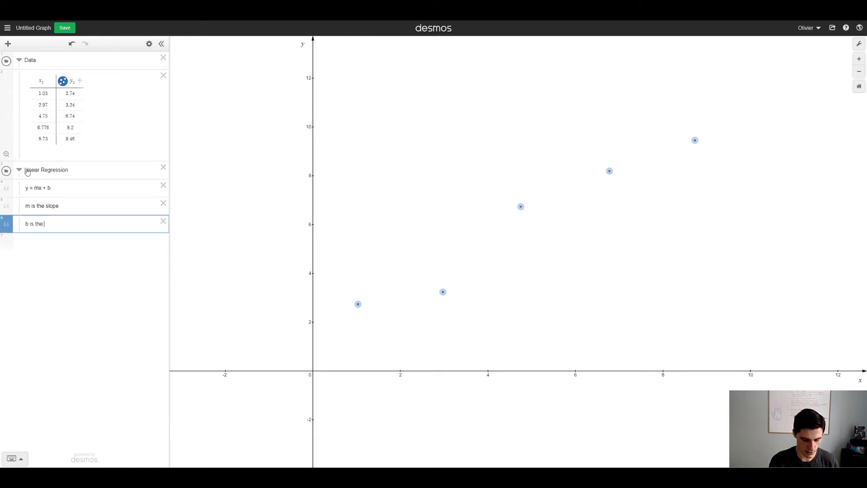
pyautogui.write('y - inter')
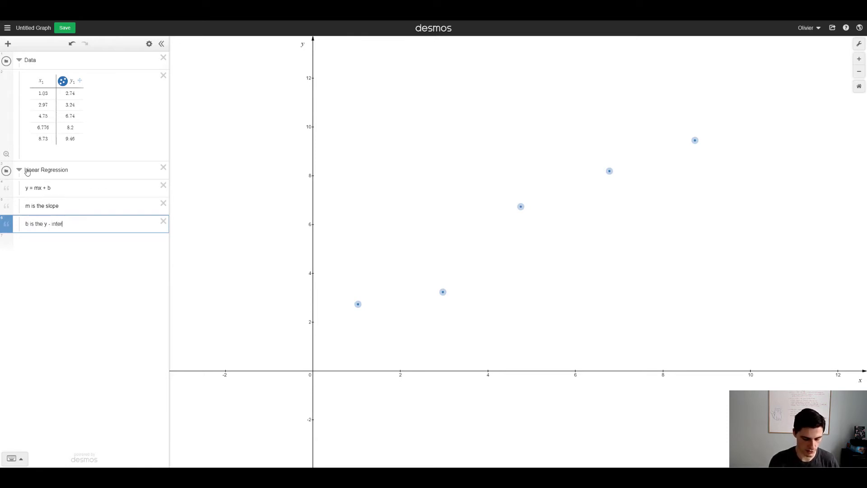
pyautogui.write('cept')
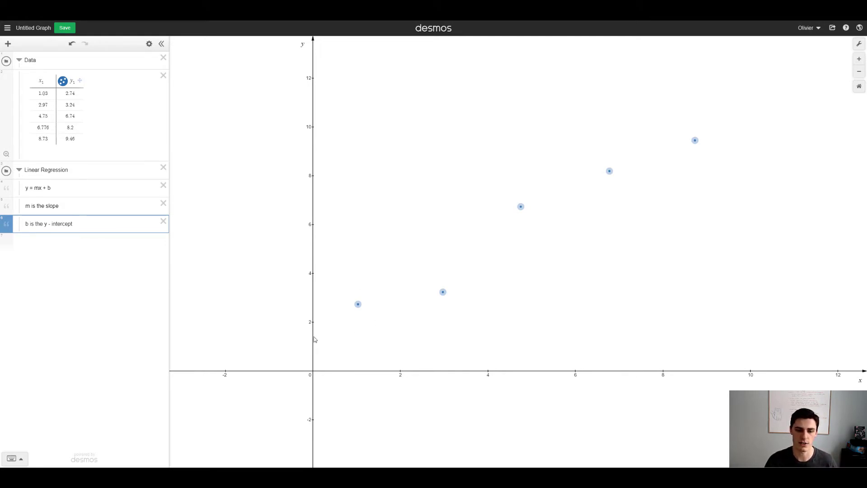
pyautogui.moveTo(317, 343)
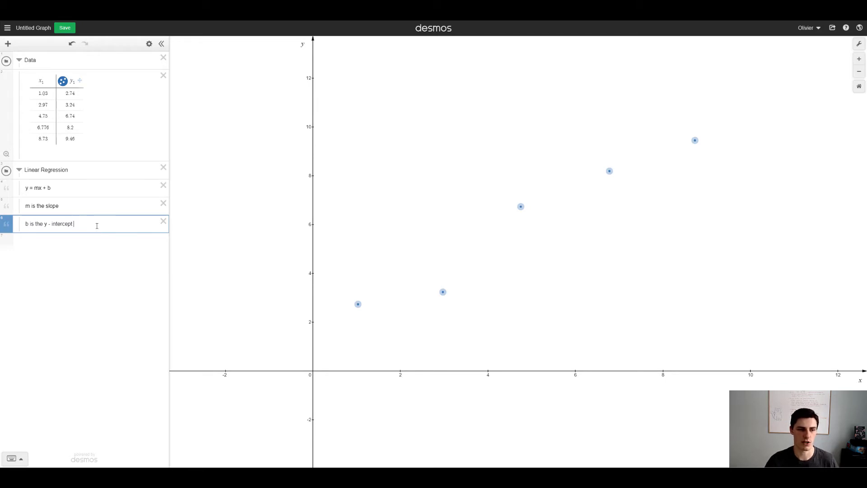
pyautogui.press('Enter')
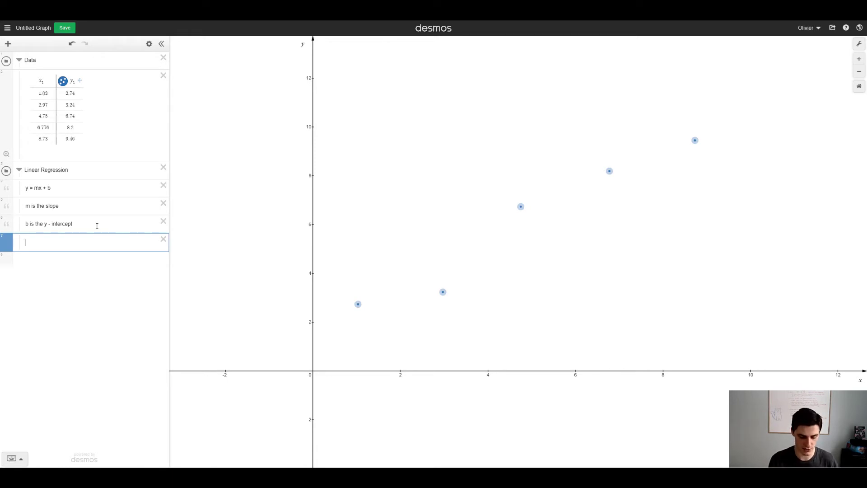
# Step: Enter the regression y₁ ~ mx₁ + b, giving m ≈ 0.954 and b ≈ 1.4445
pyautogui.write('y1 ~')
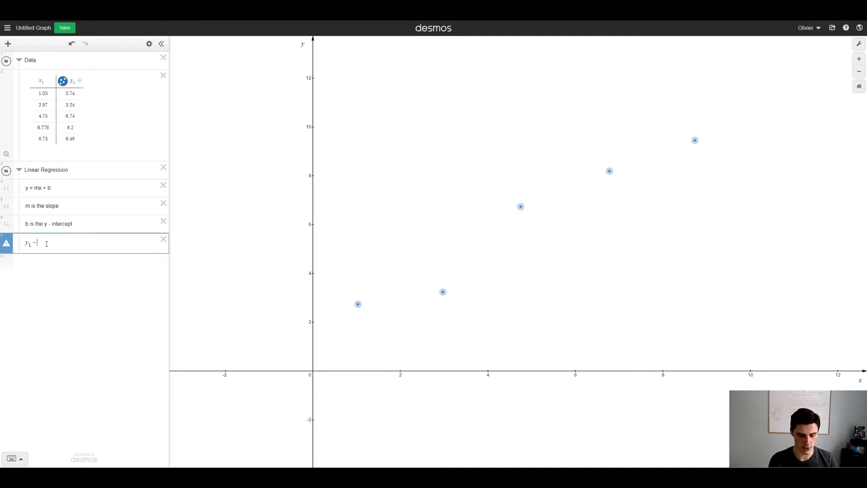
pyautogui.write('m')
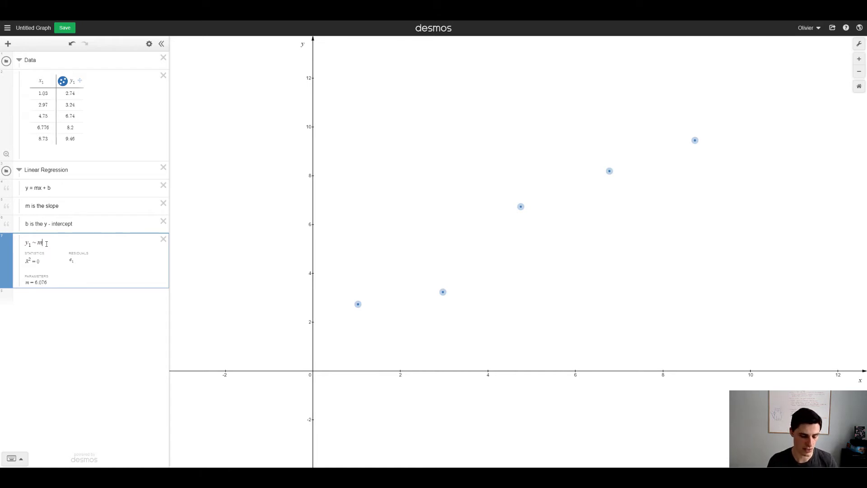
pyautogui.write('x_1 + b')
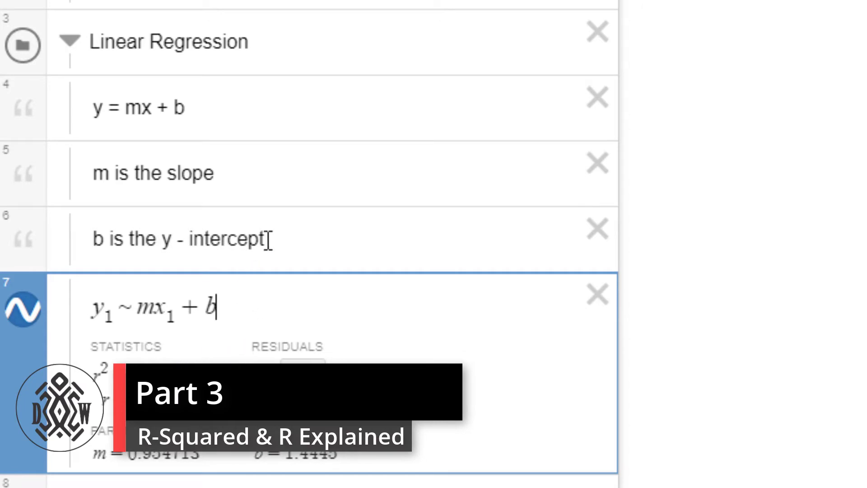
pyautogui.moveTo(401, 204)
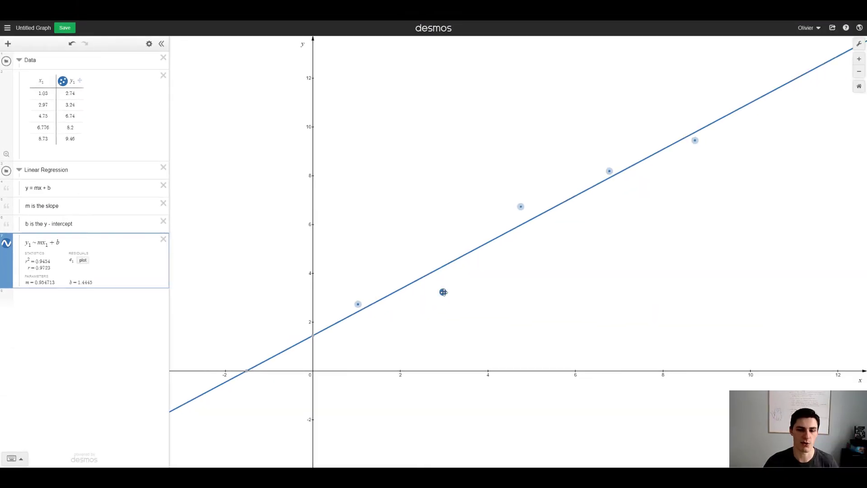
# Step: Drag the fourth point to (7.14, 8.87) and the second to (3.04, 1.73), giving r² ≈ 0.8524
pyautogui.moveTo(443, 293); pyautogui.dragTo(451, 326)
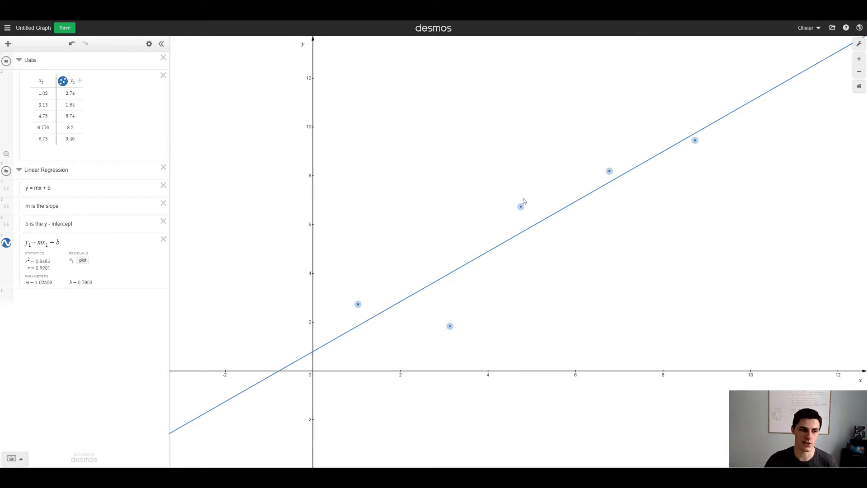
pyautogui.moveTo(609, 170); pyautogui.dragTo(593, 84)
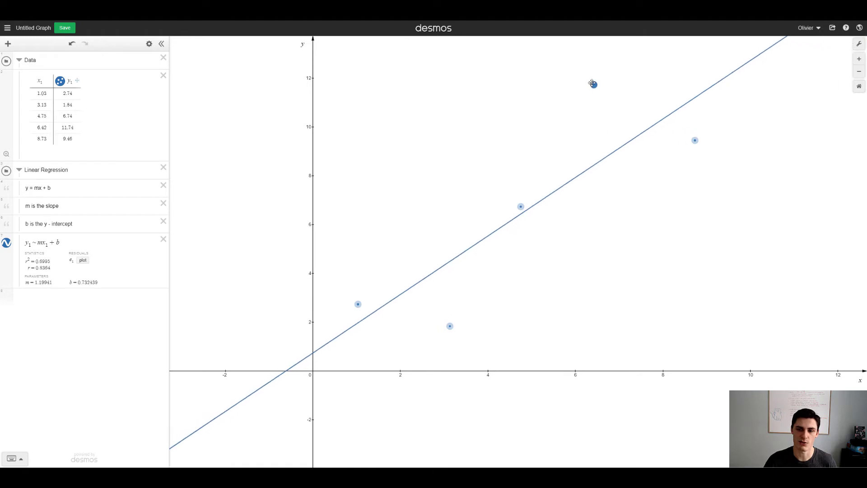
pyautogui.moveTo(593, 84); pyautogui.dragTo(593, 77)
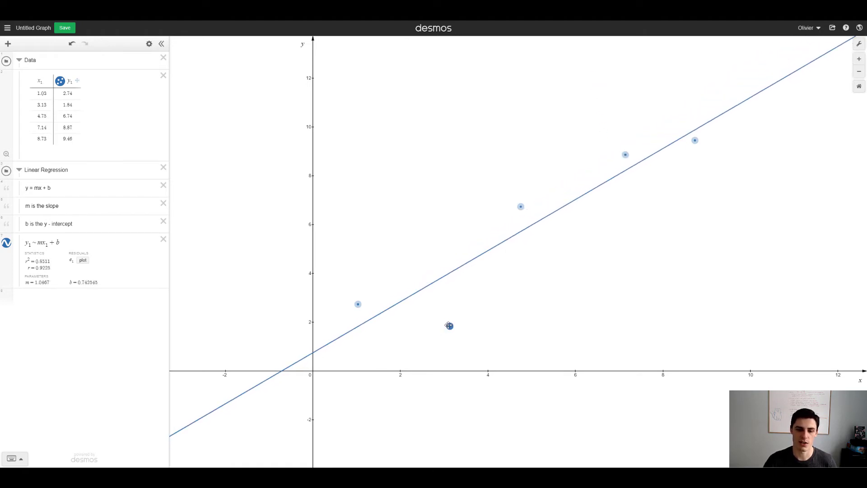
pyautogui.moveTo(449, 326); pyautogui.dragTo(446, 328)
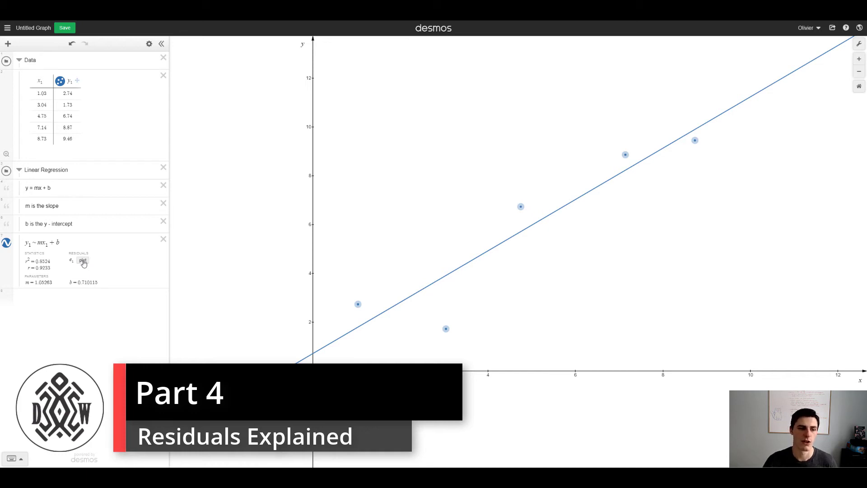
# Step: Plot residuals e1 and show the second point's residual coordinates (3.04, −2.18)
pyautogui.click(83, 261)
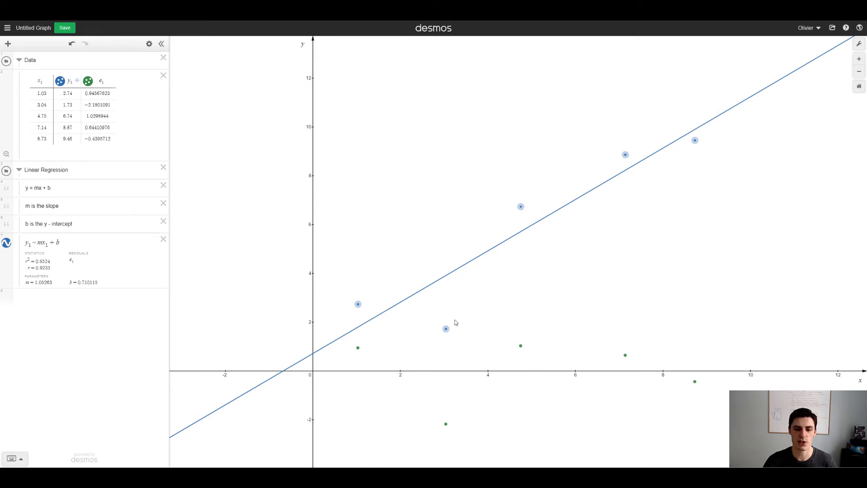
pyautogui.moveTo(440, 325)
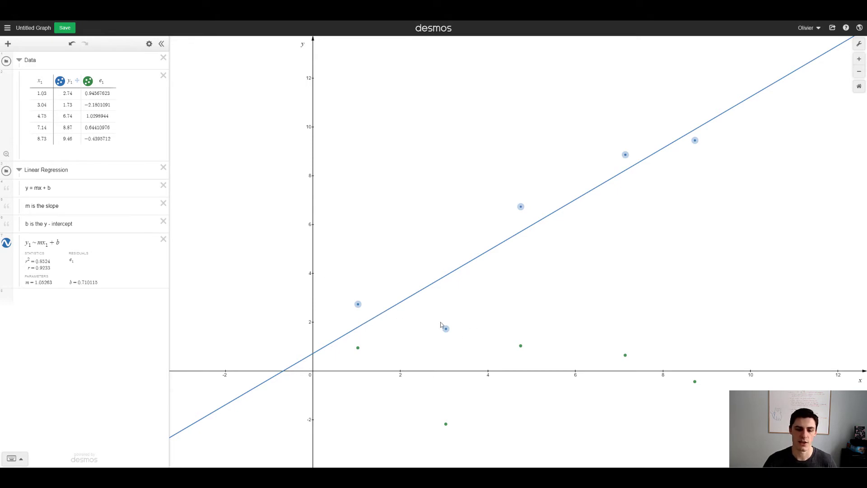
pyautogui.moveTo(356, 345)
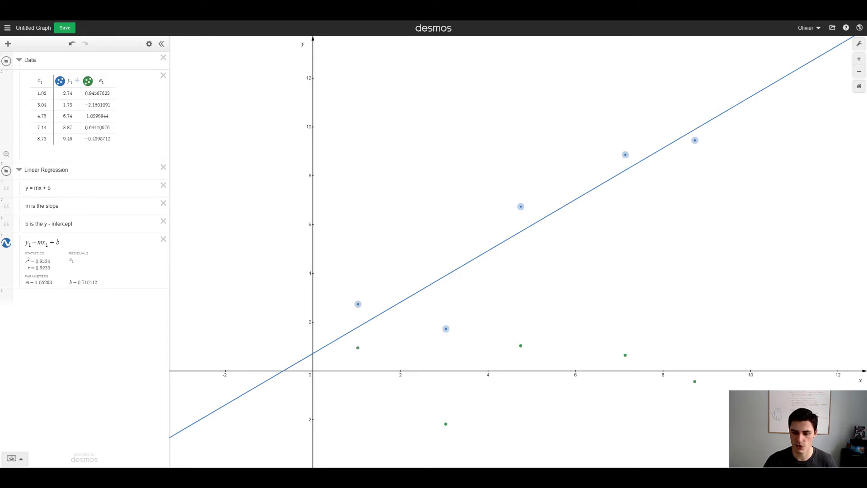
pyautogui.moveTo(287, 431)
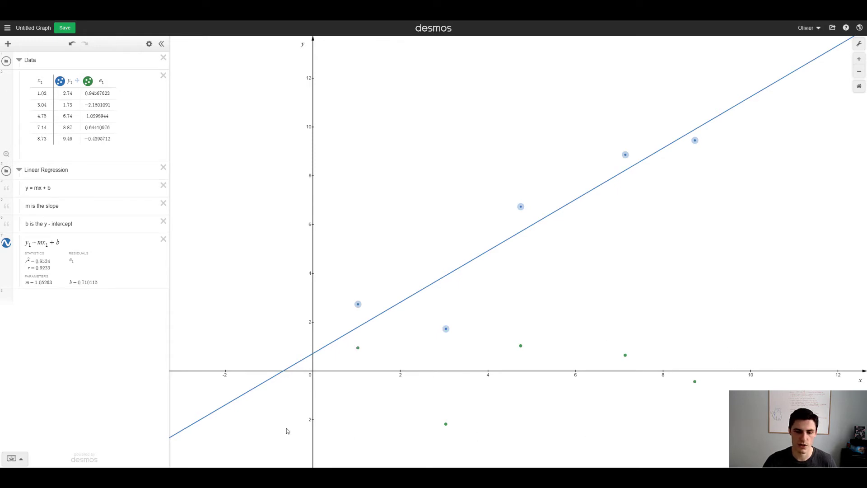
pyautogui.moveTo(445, 425)
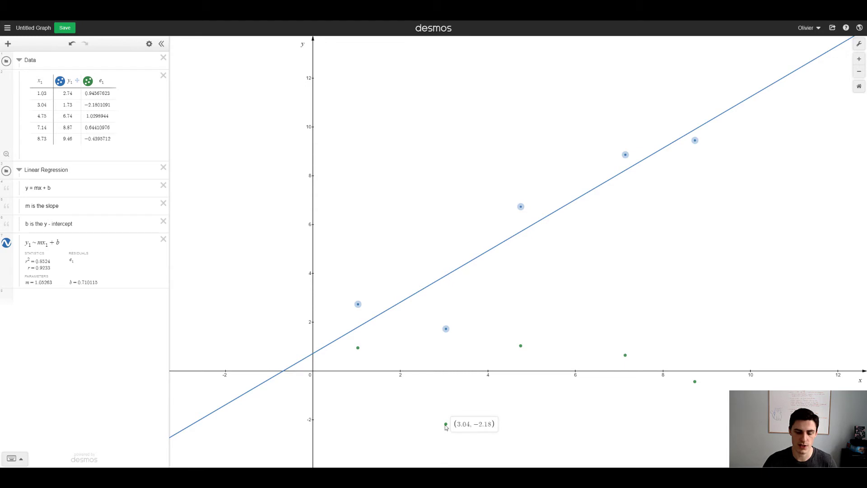
pyautogui.moveTo(477, 426)
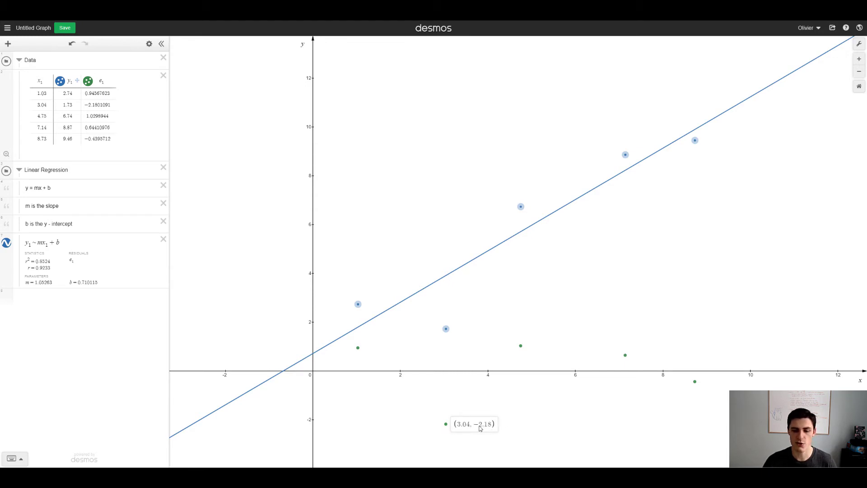
pyautogui.click(446, 329)
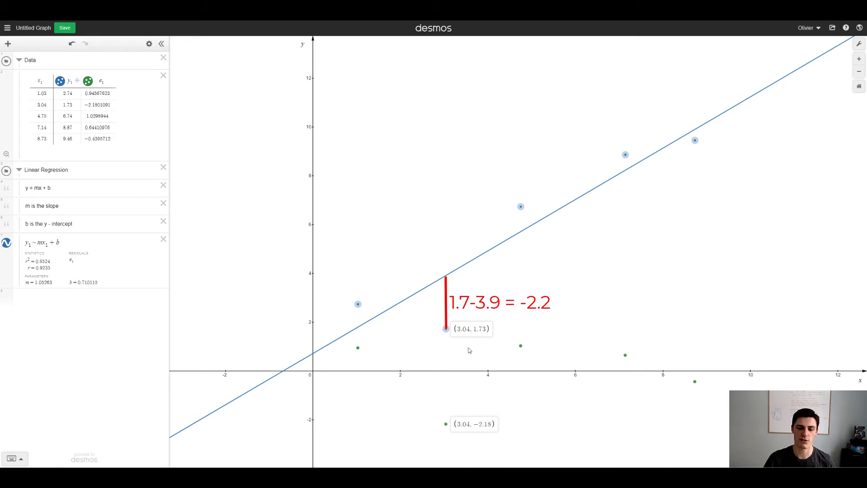
pyautogui.moveTo(492, 429)
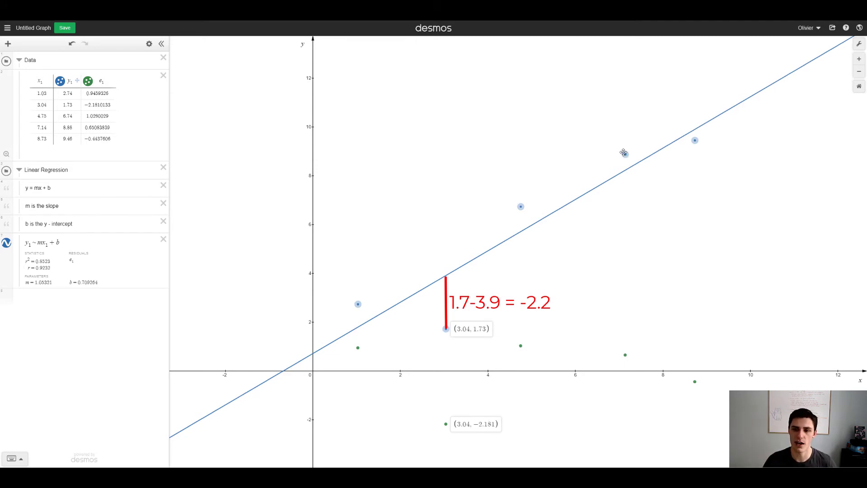
pyautogui.moveTo(624, 153)
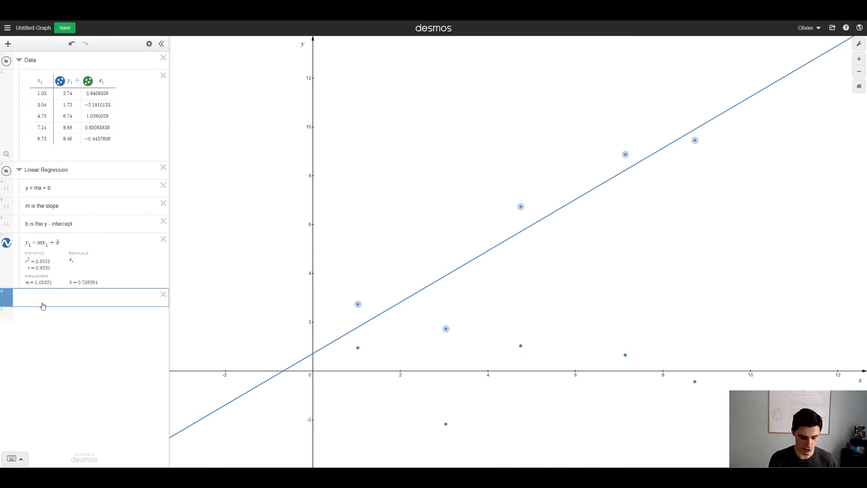
# Step: Compute mean(e_1), confirm it is essentially zero, then delete that expression
pyautogui.write('mean(')
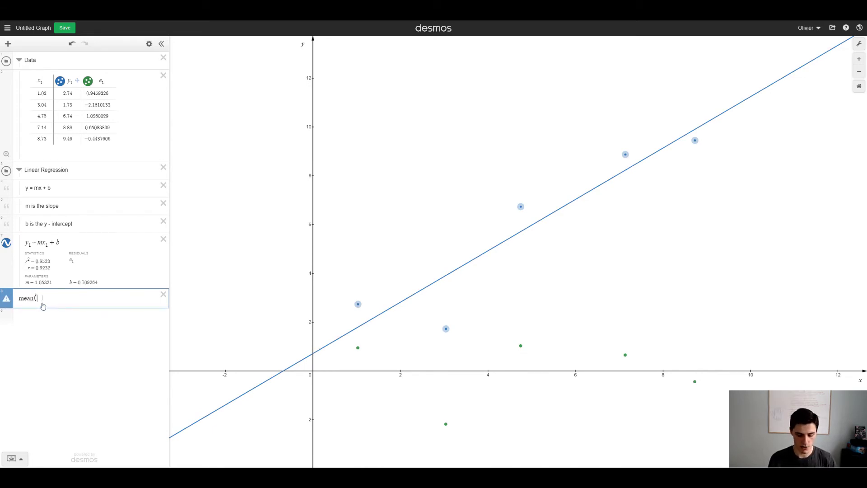
pyautogui.write('e_1')
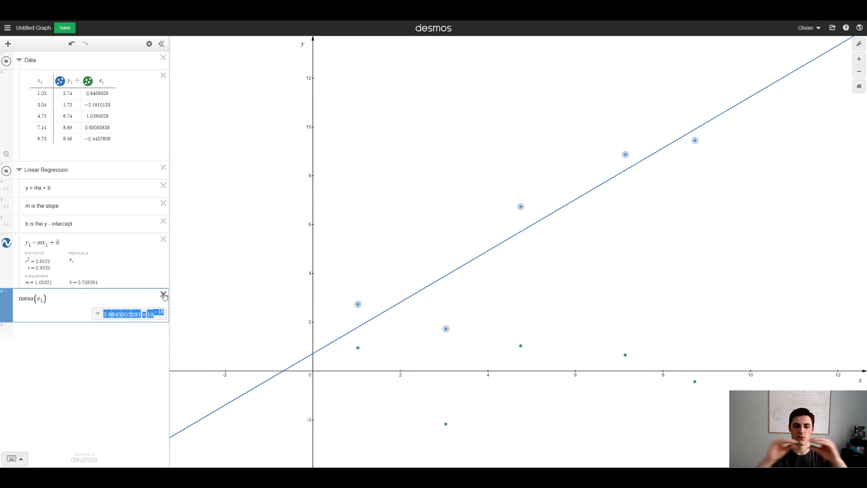
pyautogui.click(163, 293)
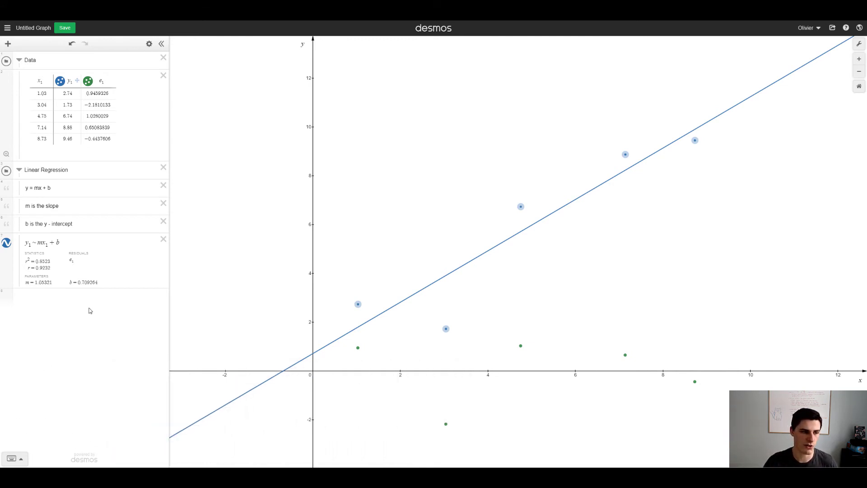
pyautogui.moveTo(89, 307)
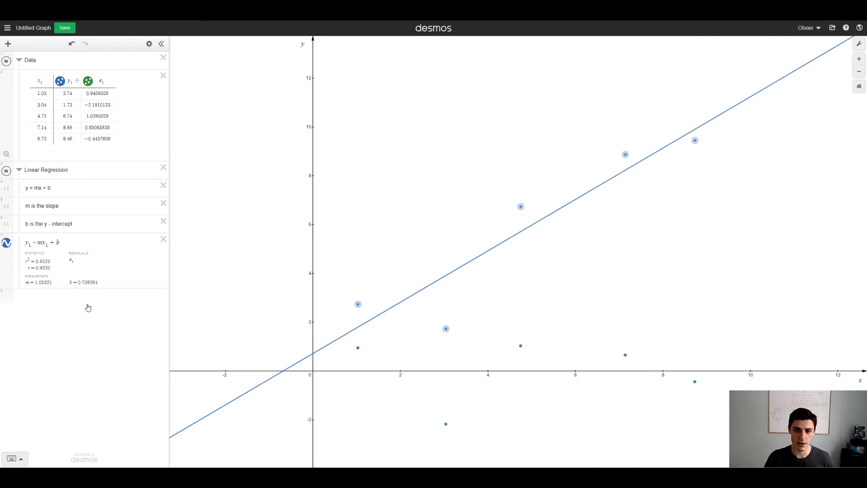
pyautogui.moveTo(79, 302)
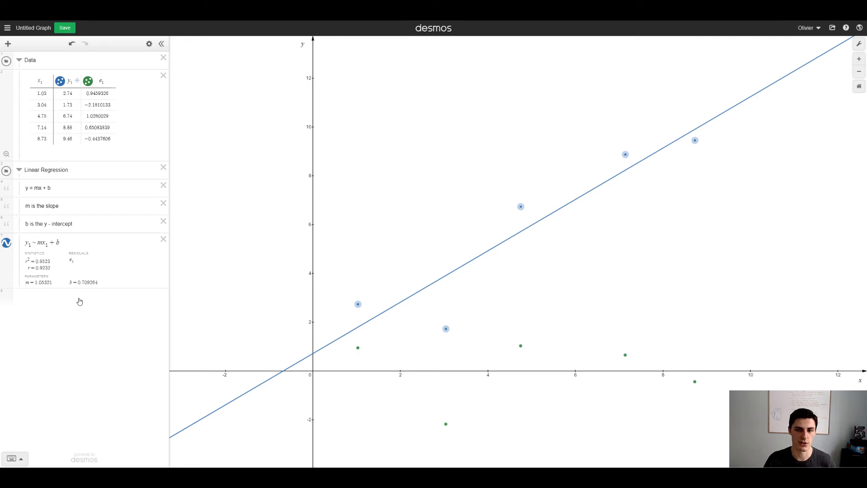
# Step: Add a new folder named 'Label' below the regression
pyautogui.click(80, 299)
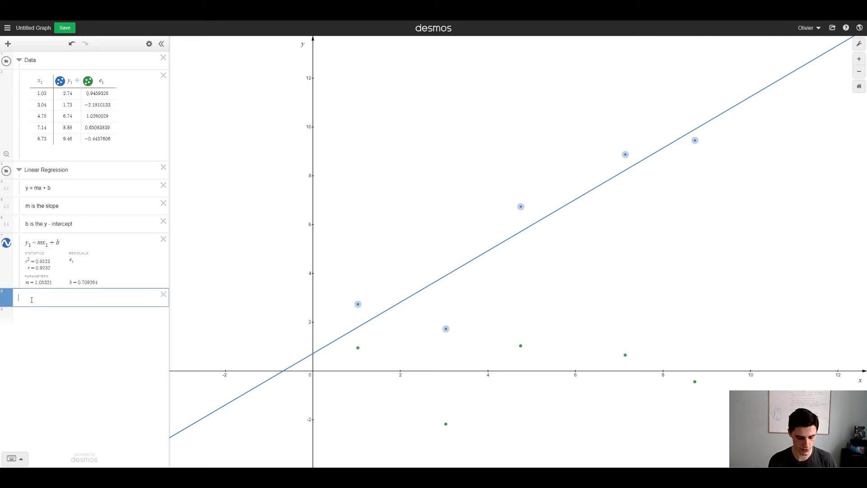
pyautogui.write('lab')
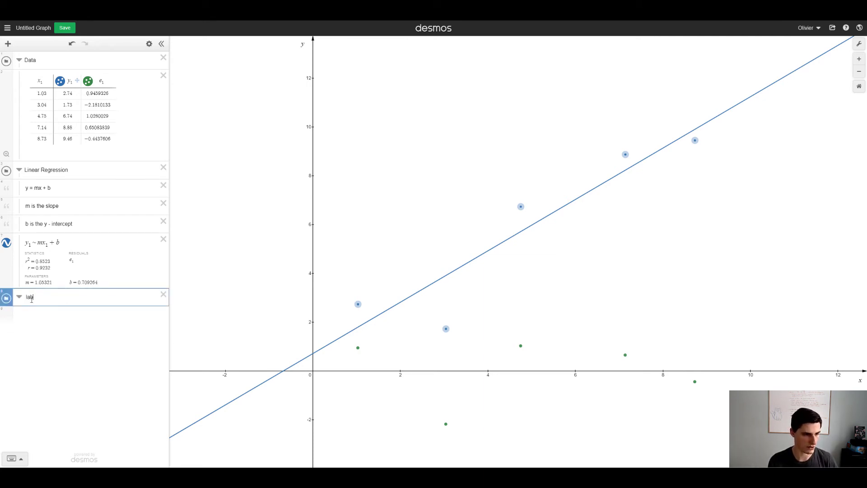
pyautogui.write('Label')
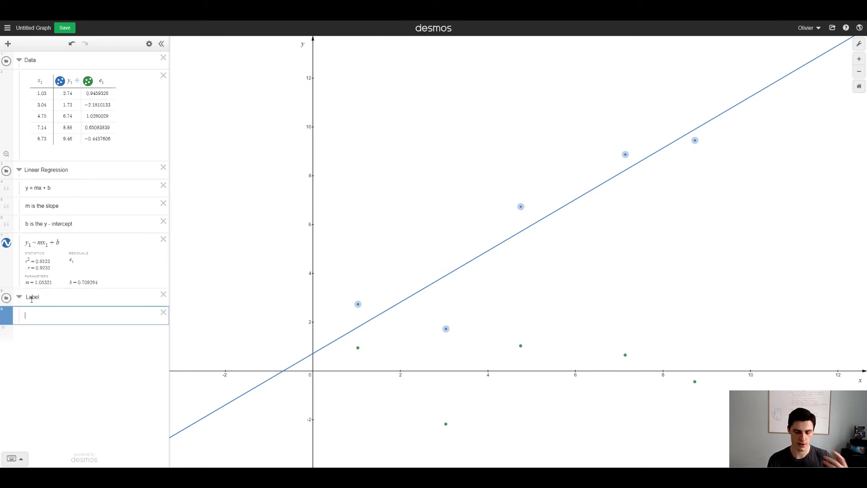
# Step: Add point (x_0, y_0) with sliders, label it 'y', and drag it to about (5.574, 4.43)
pyautogui.write('(x_0,y_0')
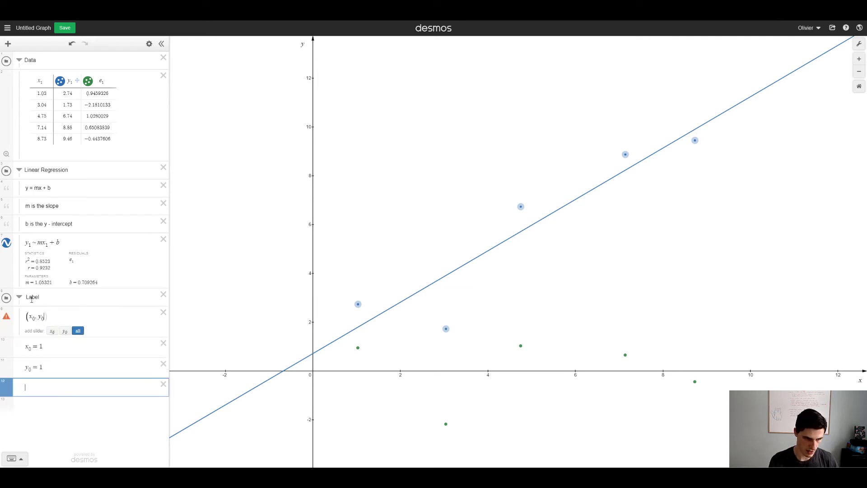
pyautogui.click(78, 330)
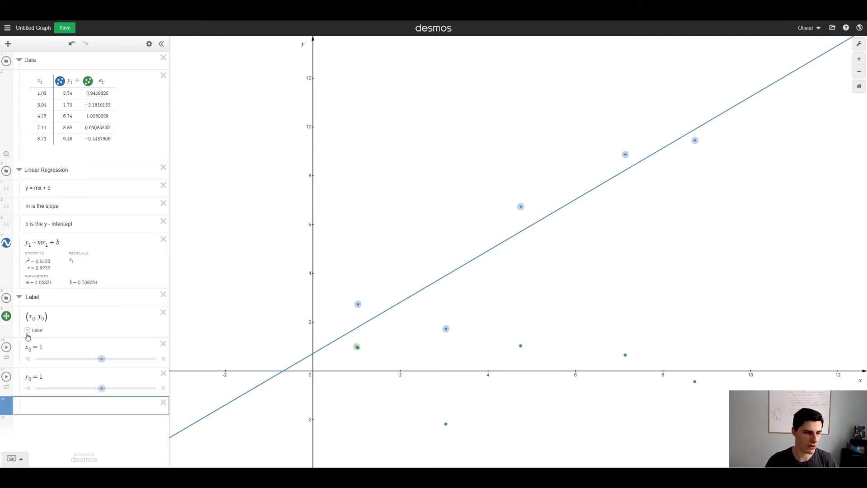
pyautogui.click(28, 330)
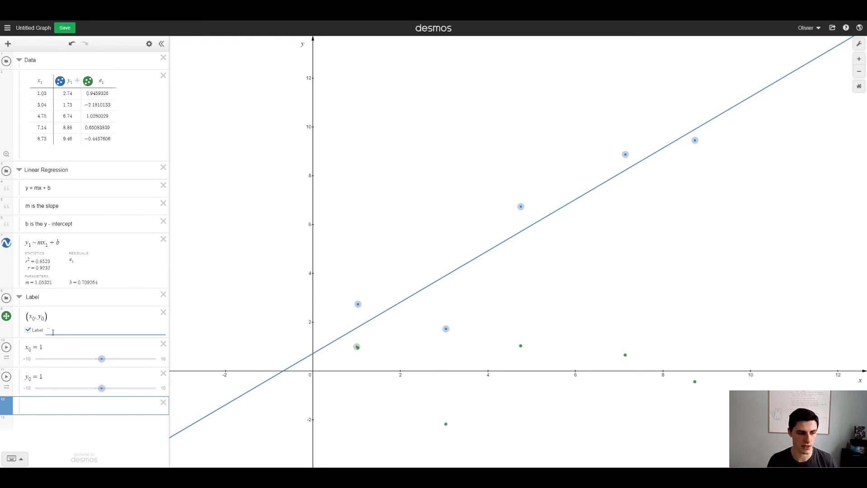
pyautogui.write('y')
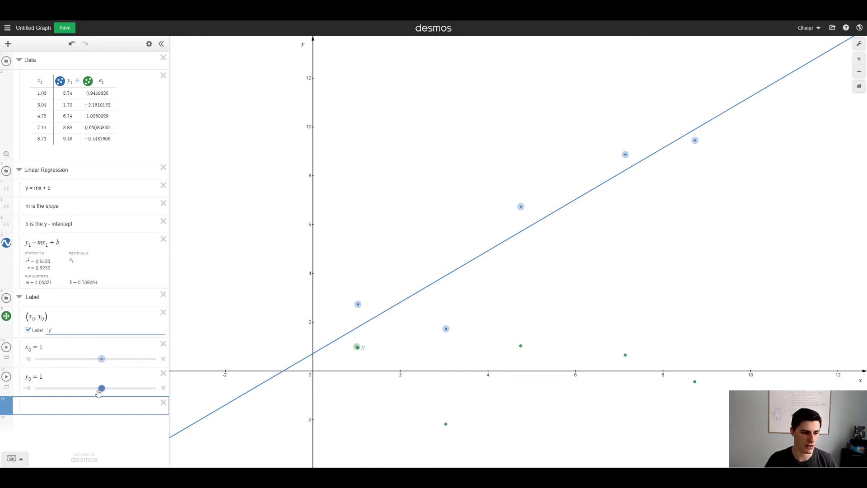
pyautogui.moveTo(101, 387); pyautogui.dragTo(118, 388)
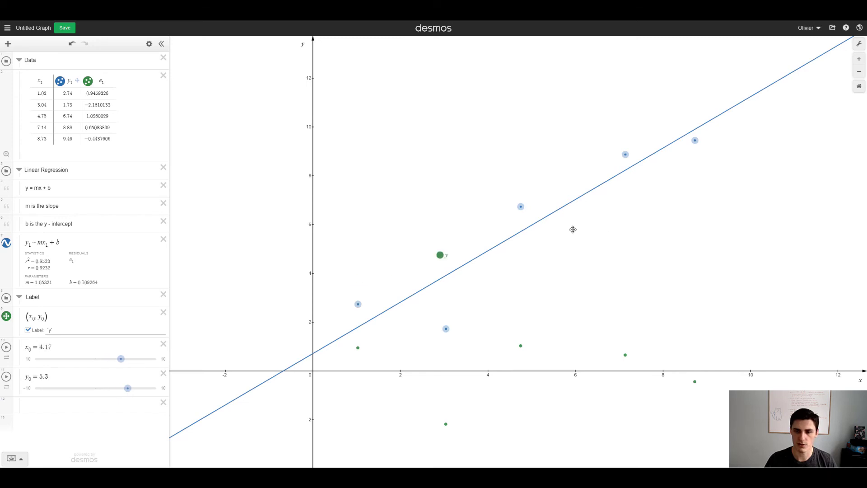
pyautogui.moveTo(440, 255); pyautogui.dragTo(557, 263)
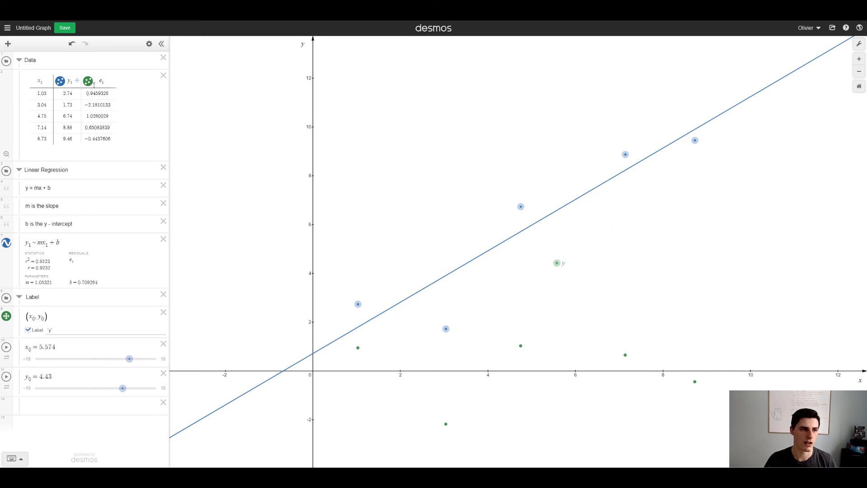
# Step: Hide the e1 residual points and turn the regression line and label point red
pyautogui.click(87, 80)
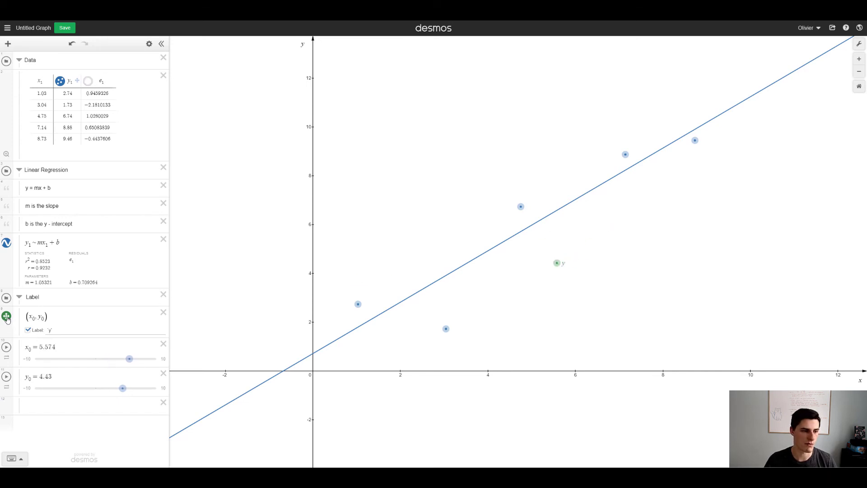
pyautogui.click(6, 316)
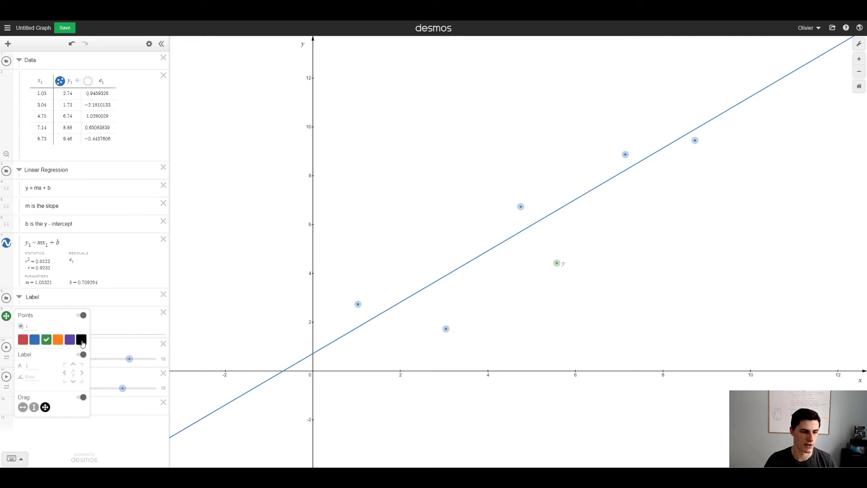
pyautogui.click(35, 340)
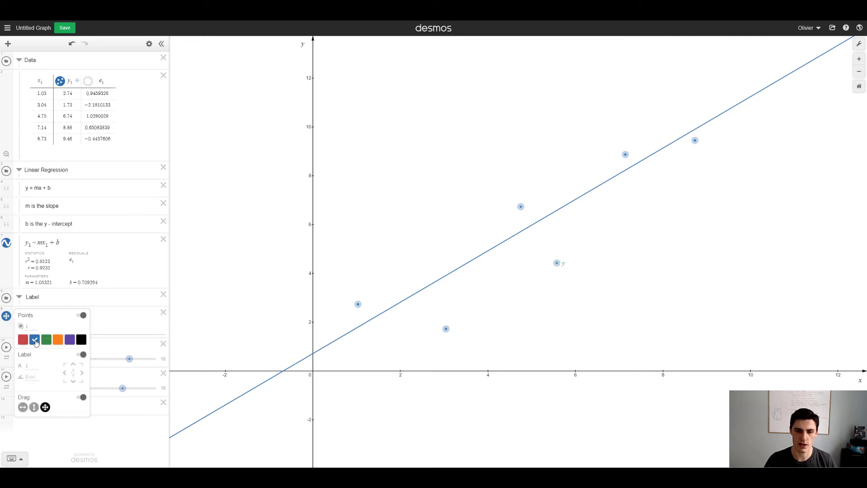
pyautogui.click(22, 339)
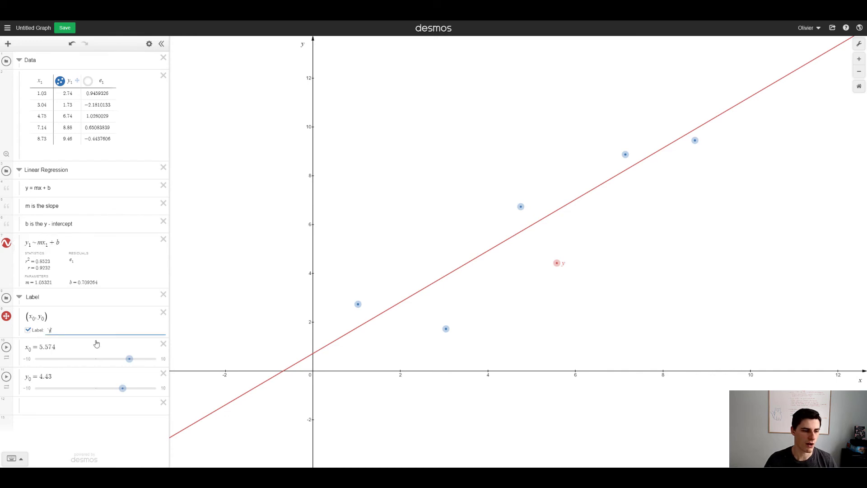
# Step: Set the point's label text to 'y = mx+b'
pyautogui.write('=')
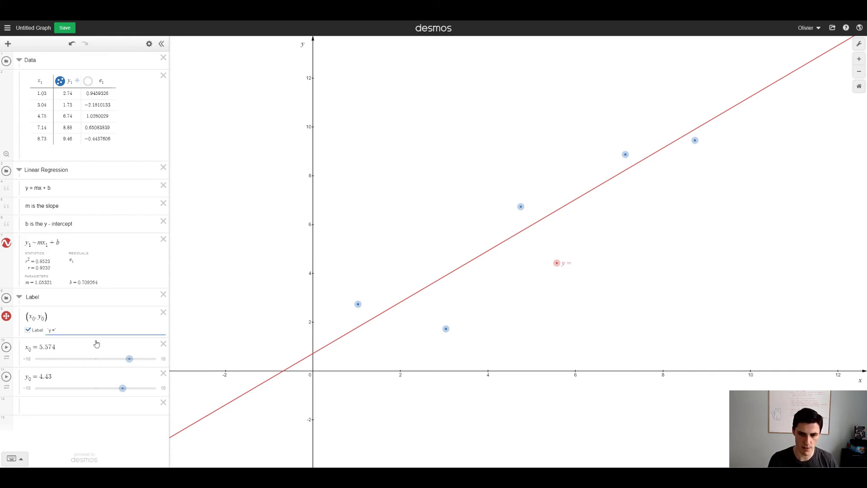
pyautogui.write('m')
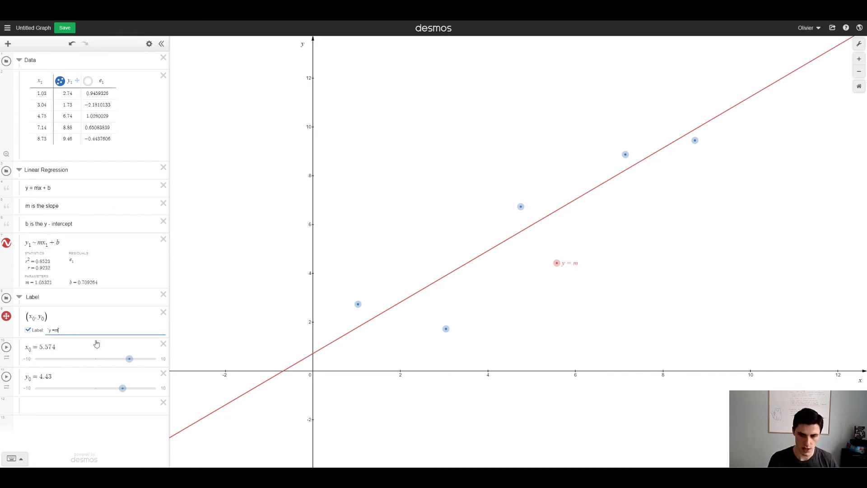
pyautogui.write('x+')
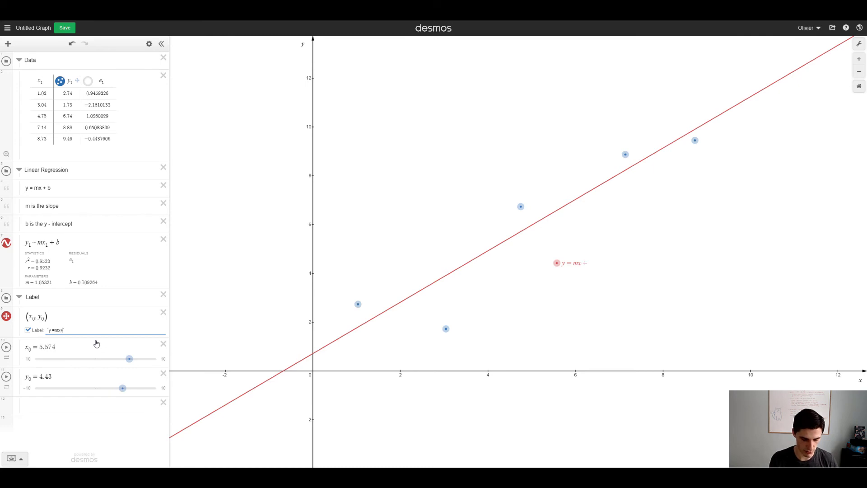
pyautogui.write('b`')
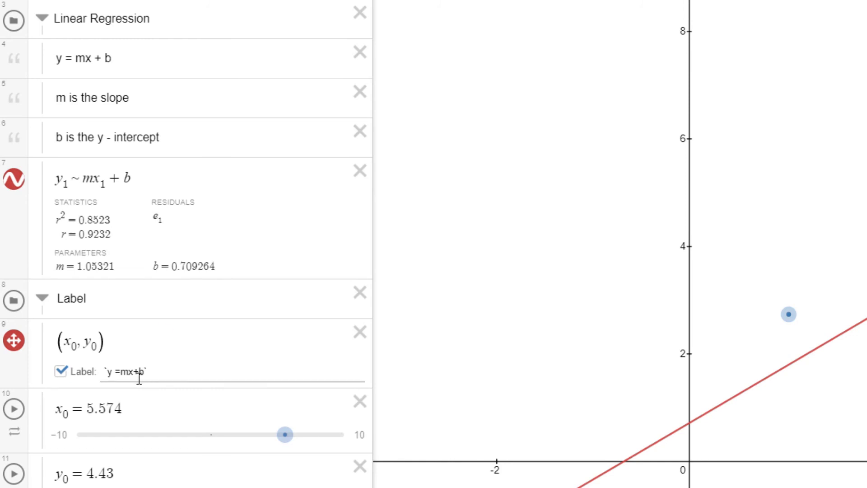
# Step: Wrap m and b in ${ } so the label reads y = 1.036784x + 0.85636041
pyautogui.click(138, 371)
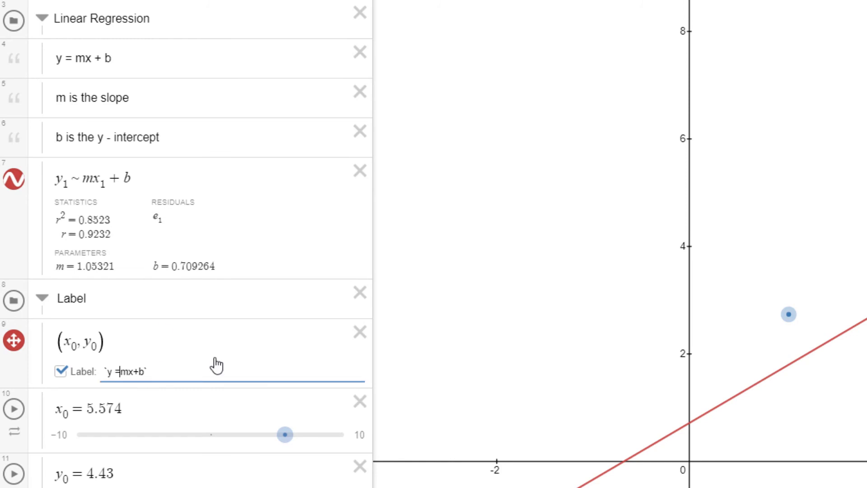
pyautogui.write('${')
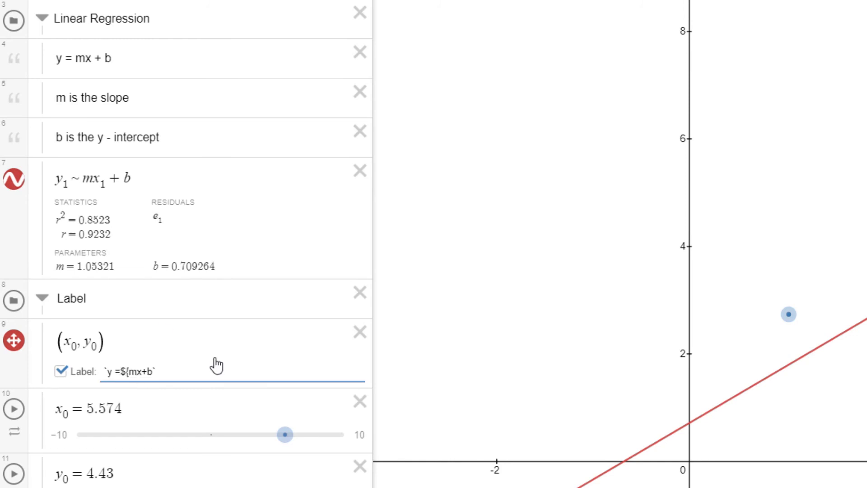
pyautogui.press('shift+[')
pyautogui.write('P')
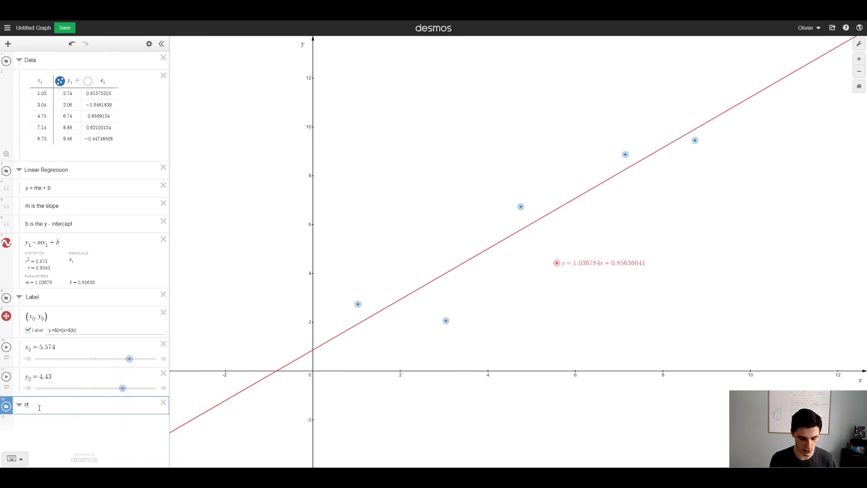
# Step: Name the folder 'Predictions', define f(x) = mx + b, and evaluate f(5) ≈ 6.04028061045
pyautogui.write('redictions')
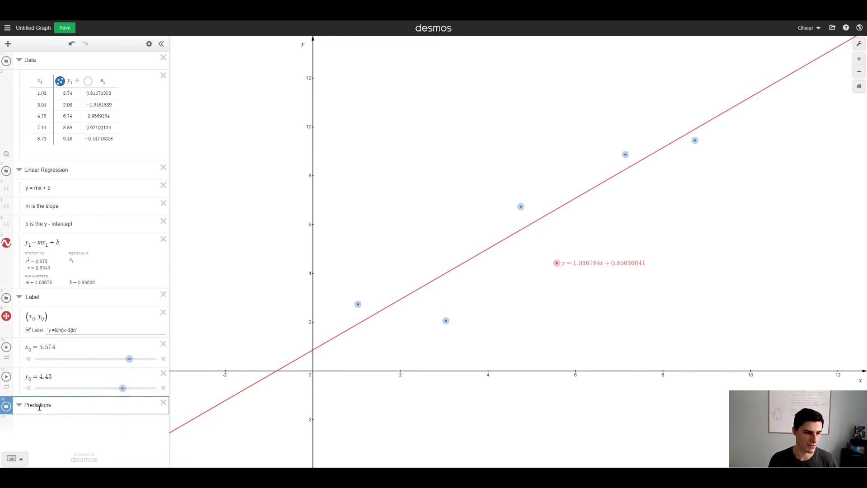
pyautogui.click(89, 422)
pyautogui.write('f(x) = m')
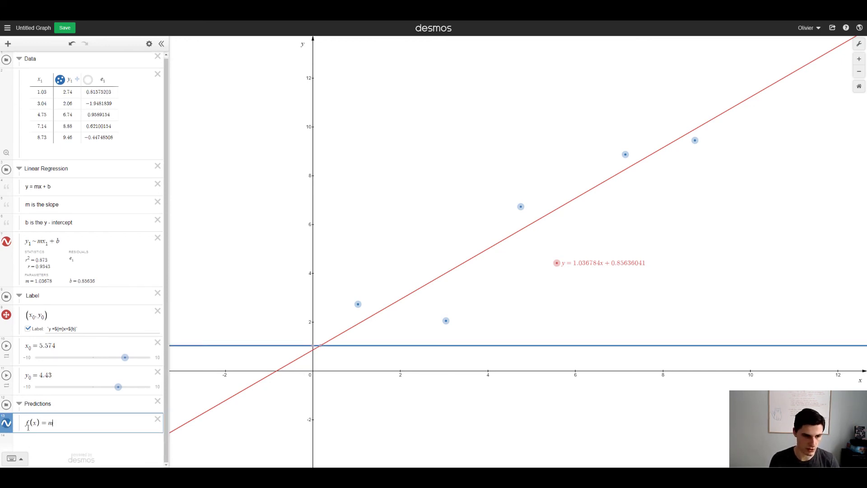
pyautogui.write('x + b')
pyautogui.write('f(')
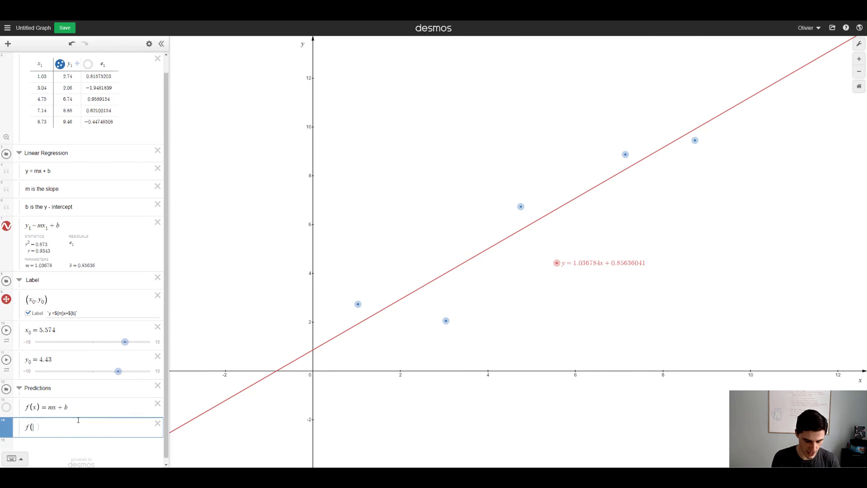
pyautogui.write('5')
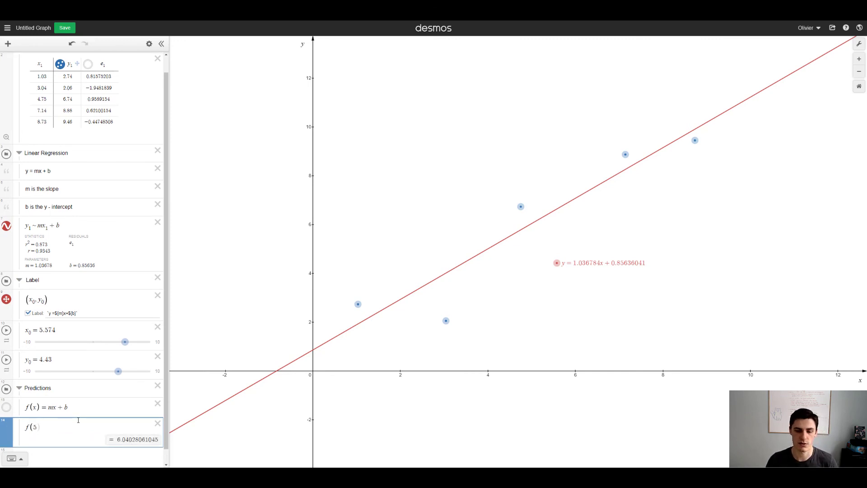